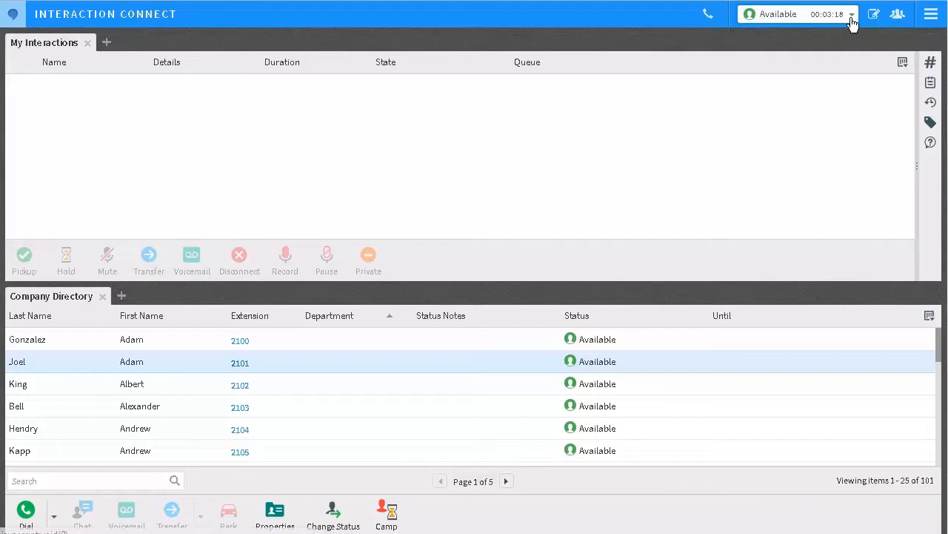
Switch the status to Available, Forward with forward number 2102
left_click(852, 14)
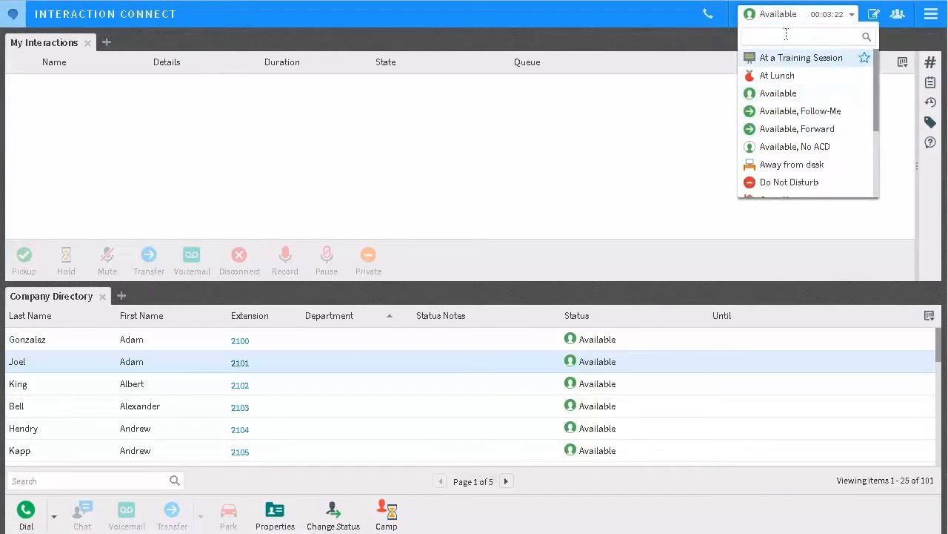
type("avil")
type("2102")
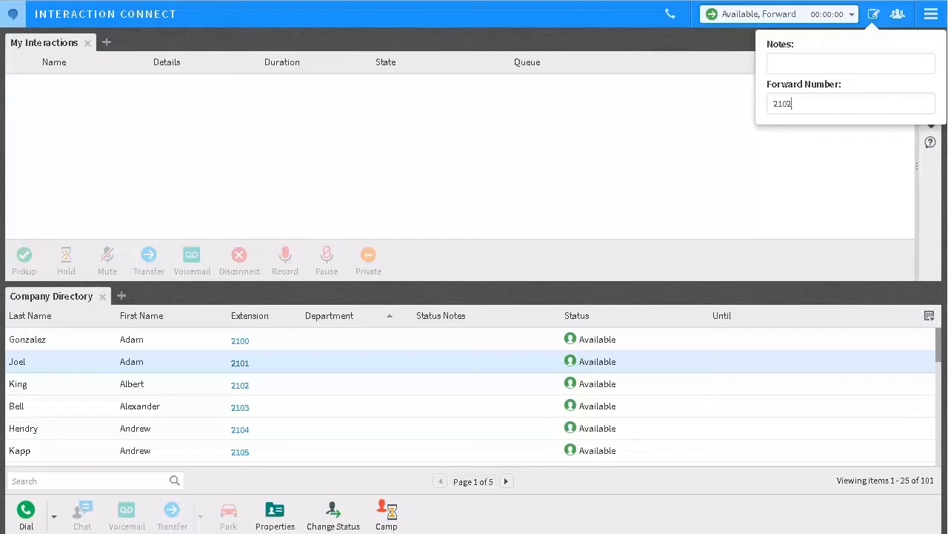
mouse_move(772, 151)
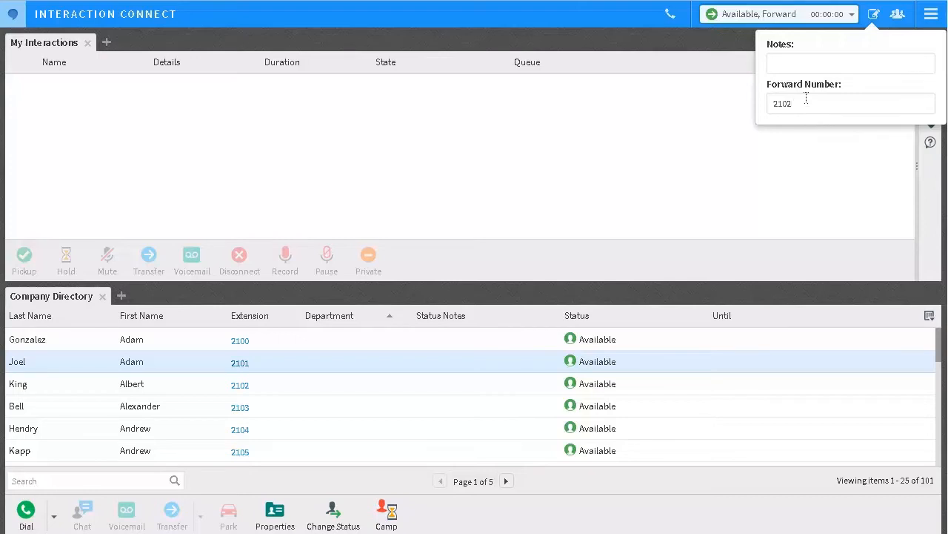
left_click(851, 103)
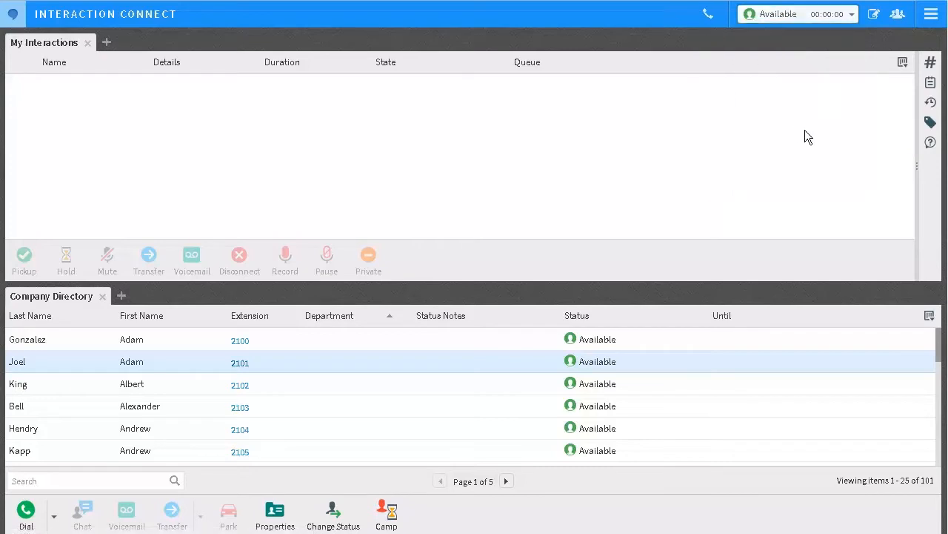
mouse_move(832, 108)
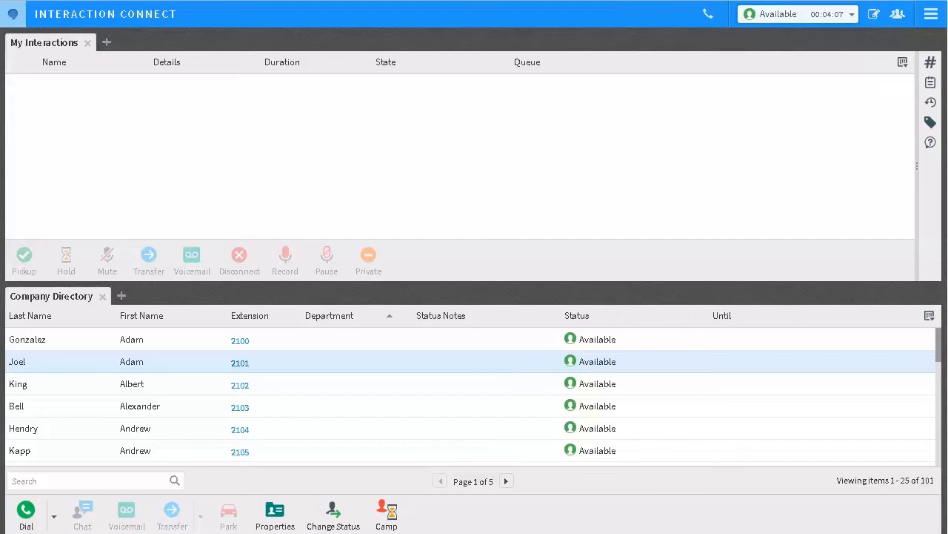
Open the Follow Me page of the application settings from the account menu
left_click(930, 13)
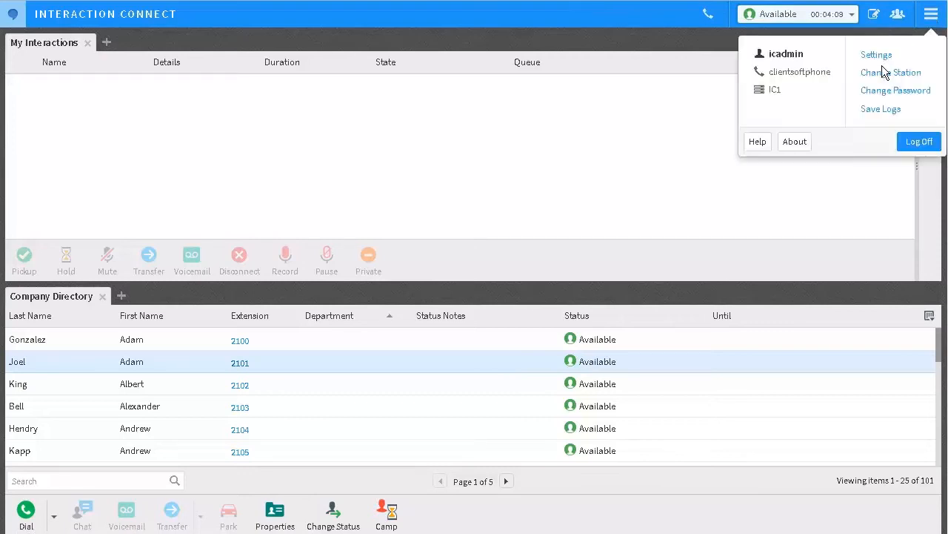
left_click(877, 54)
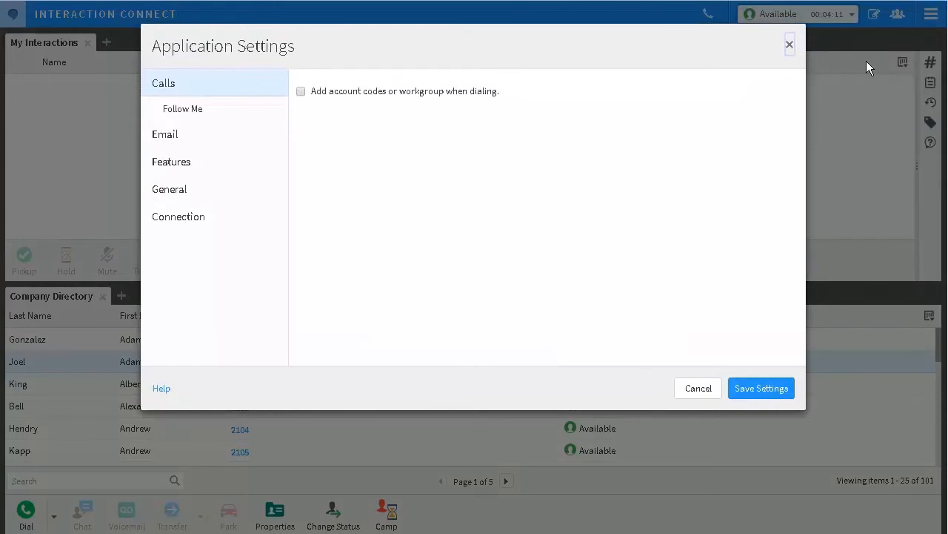
left_click(183, 108)
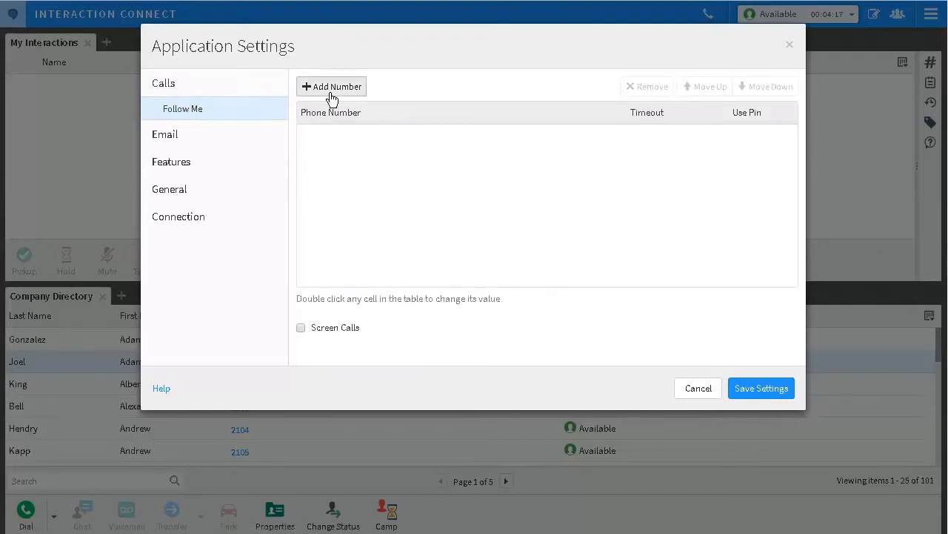
Add Follow Me numbers 5552000 and 5552002, each with a 15-second timeout
left_click(331, 86)
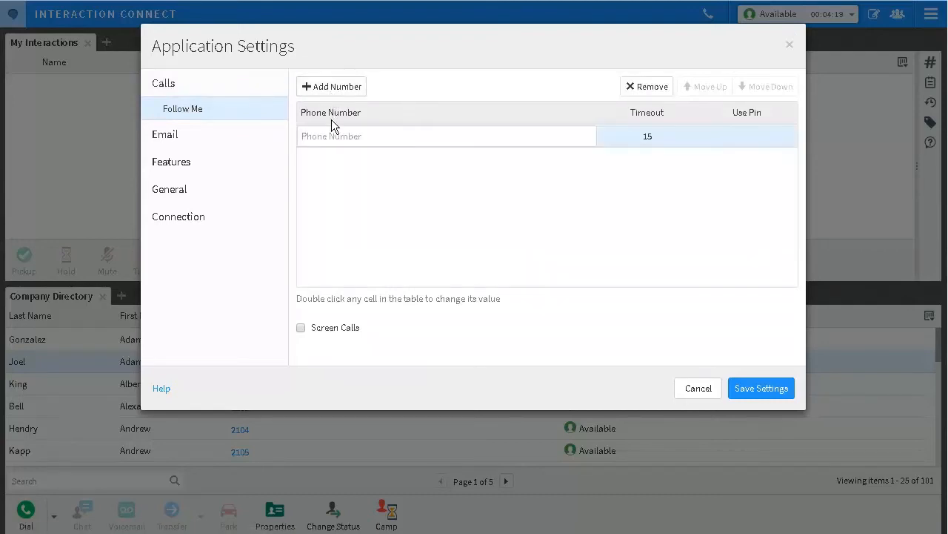
type("5552000")
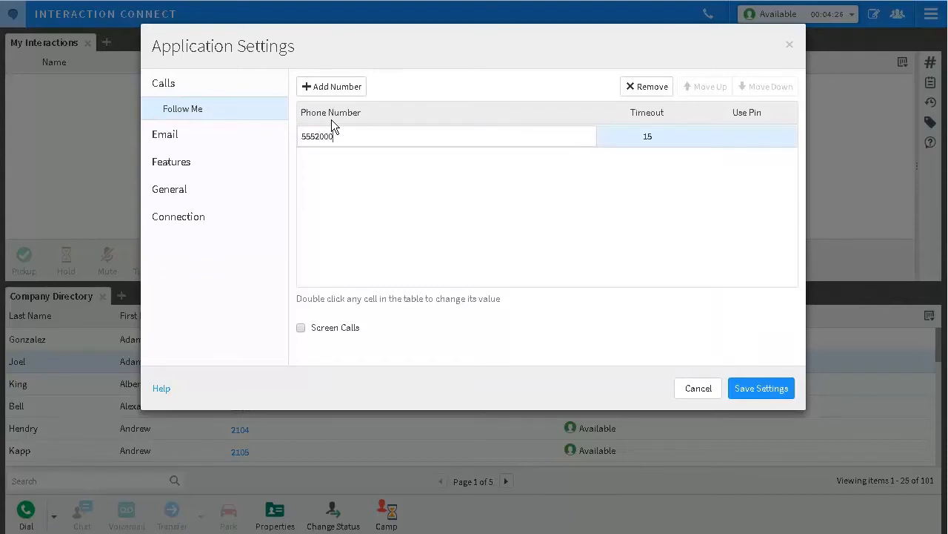
left_click(332, 86)
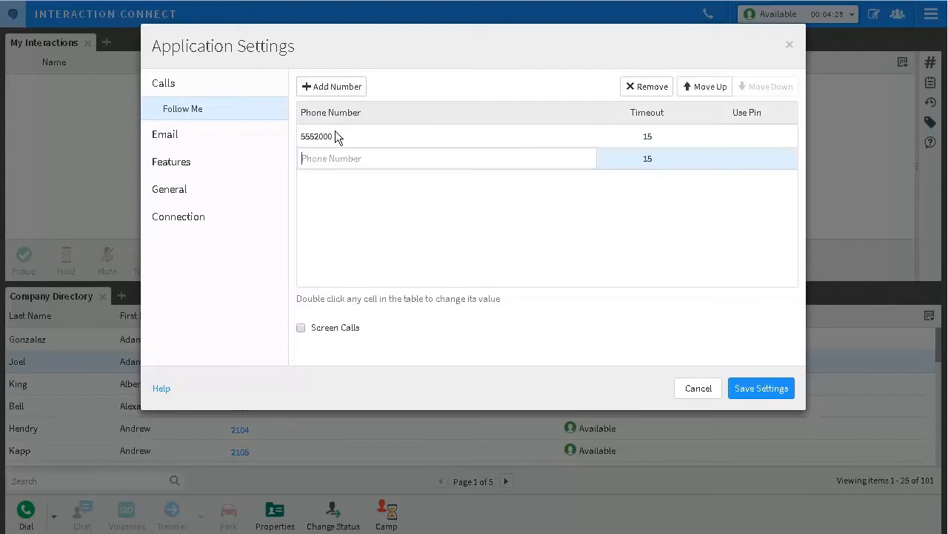
type("5552002")
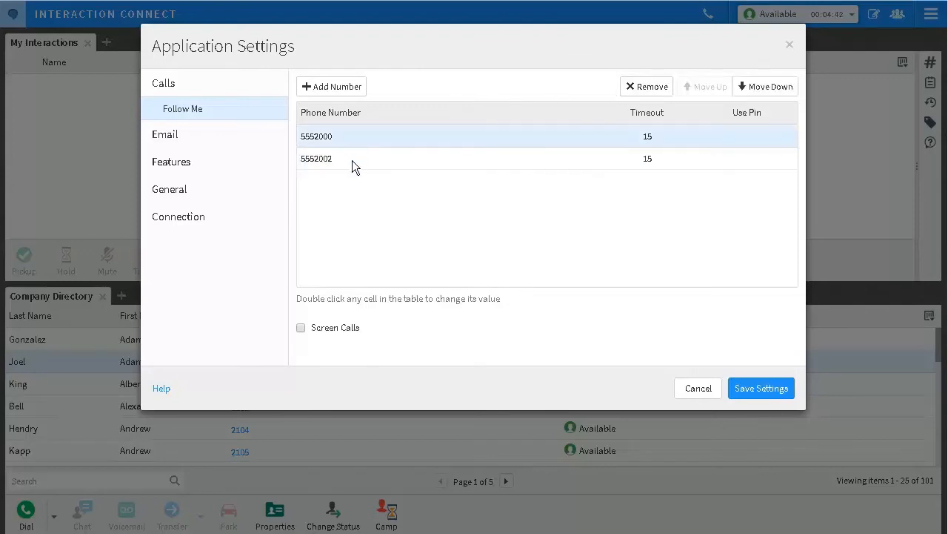
Review the second number's 15-second timeout and PIN option, then enable Screen Calls
left_click(355, 158)
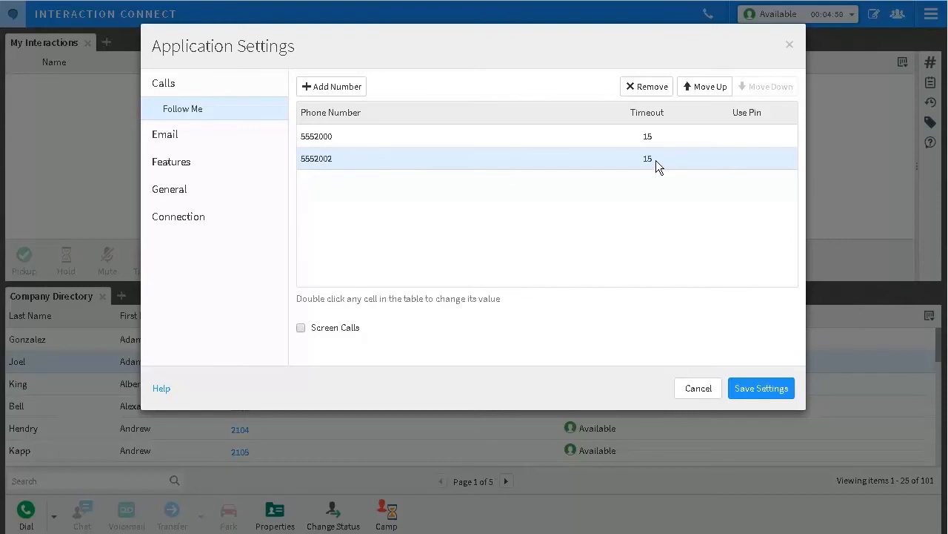
double_click(647, 158)
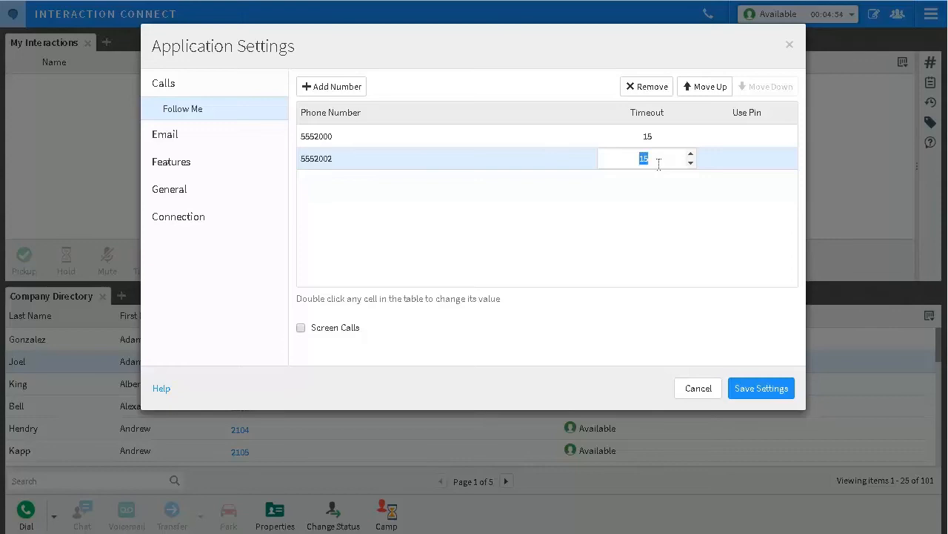
mouse_move(680, 174)
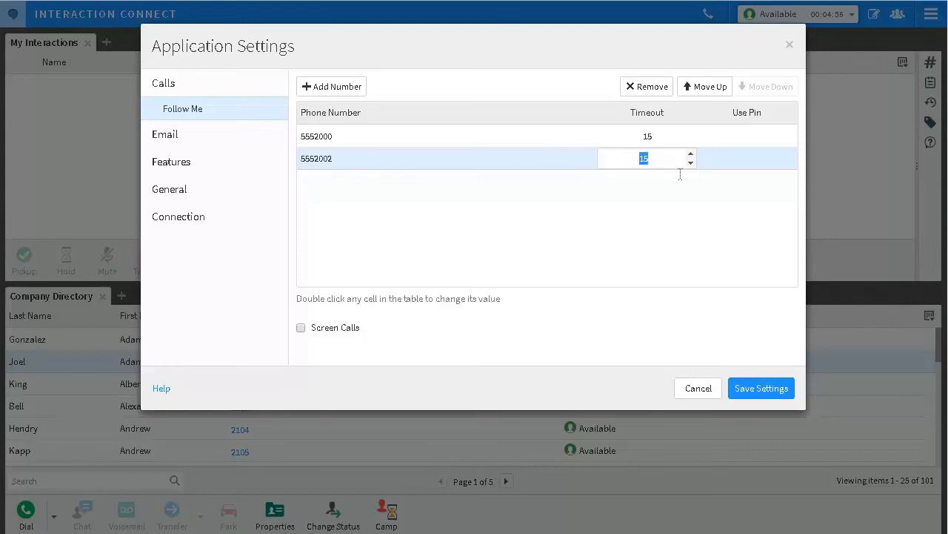
left_click(749, 159)
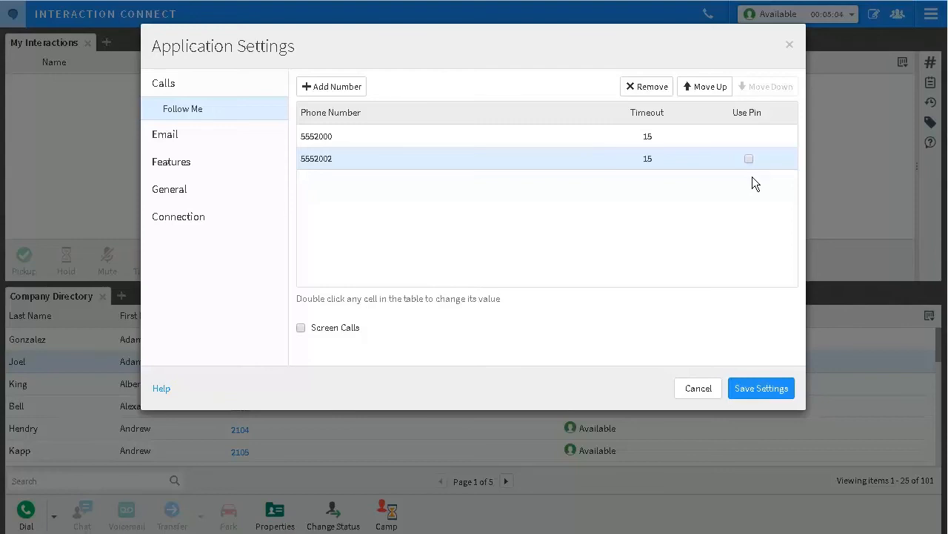
mouse_move(431, 290)
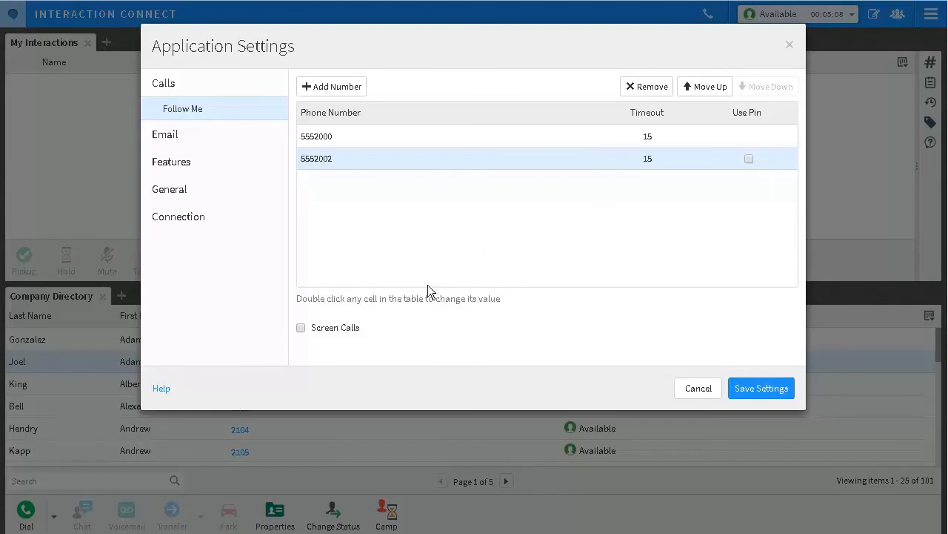
left_click(300, 328)
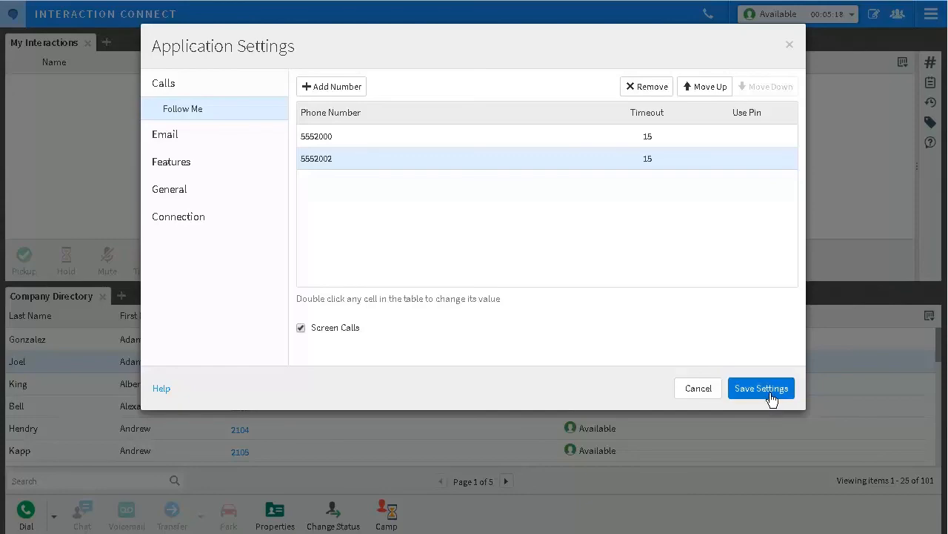
Save the Follow Me settings so the status reads Available, Follow-Me
left_click(761, 388)
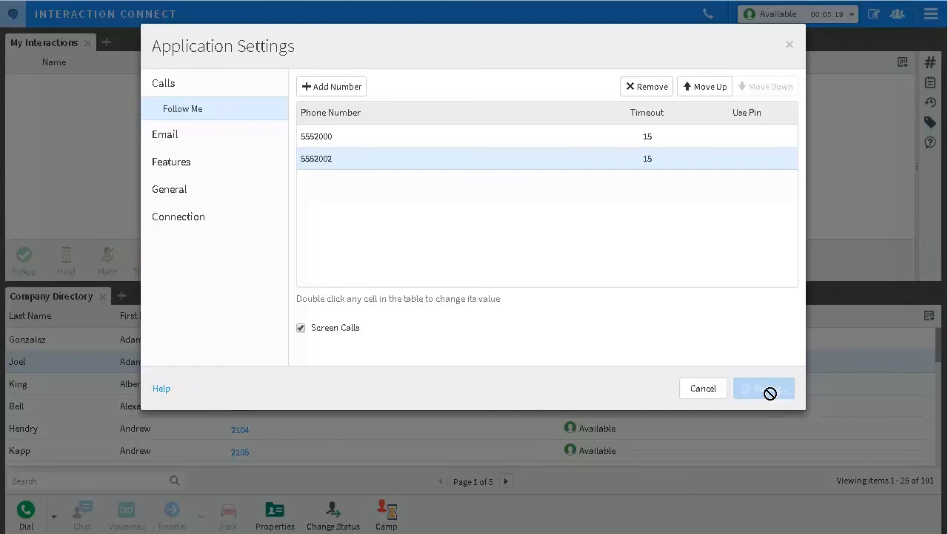
left_click(763, 388)
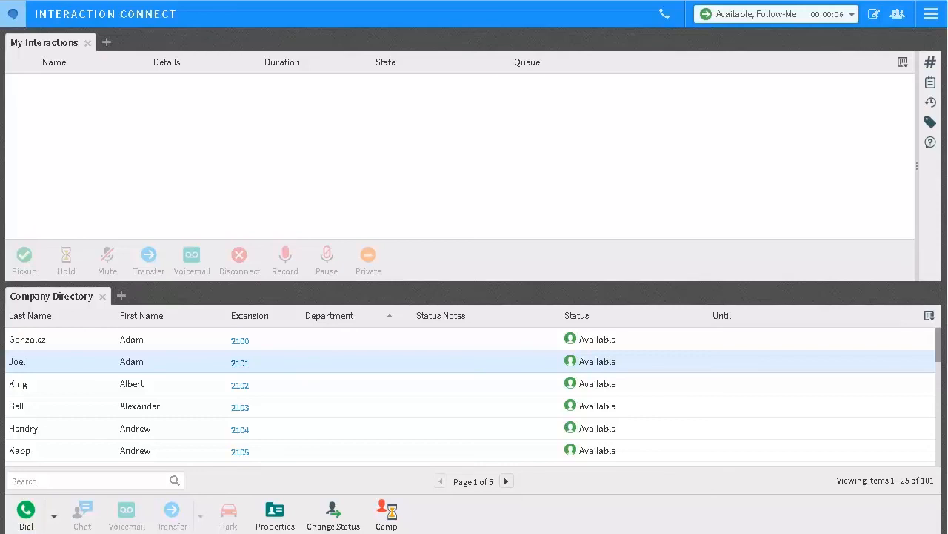
mouse_move(839, 14)
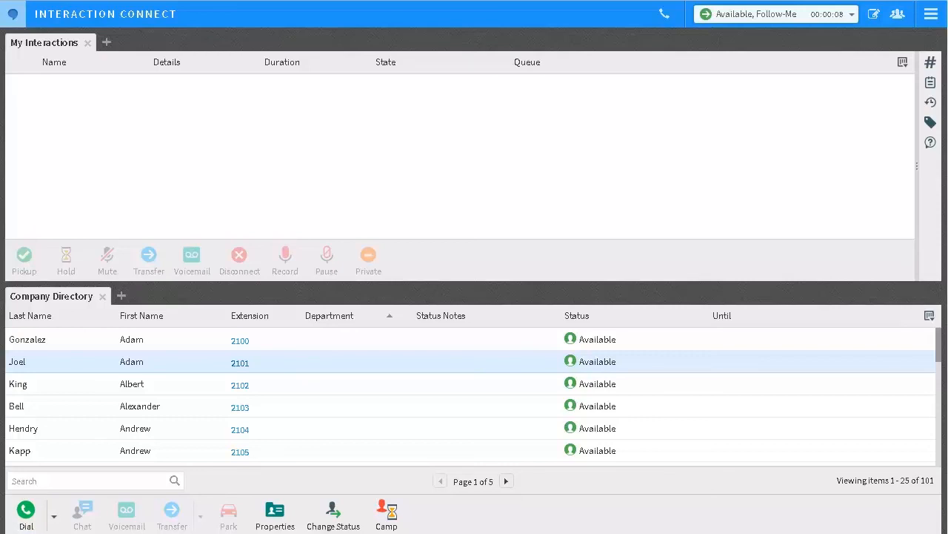